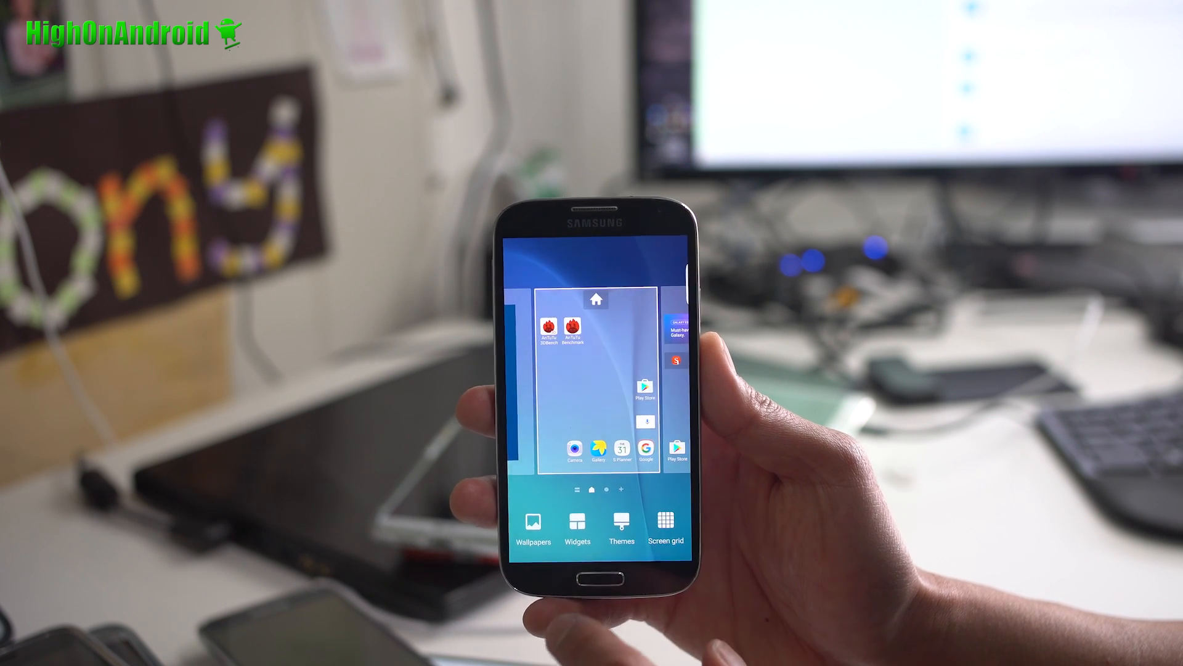
- Leave the home screen editing overview to show the regular home screen
left_click(621, 522)
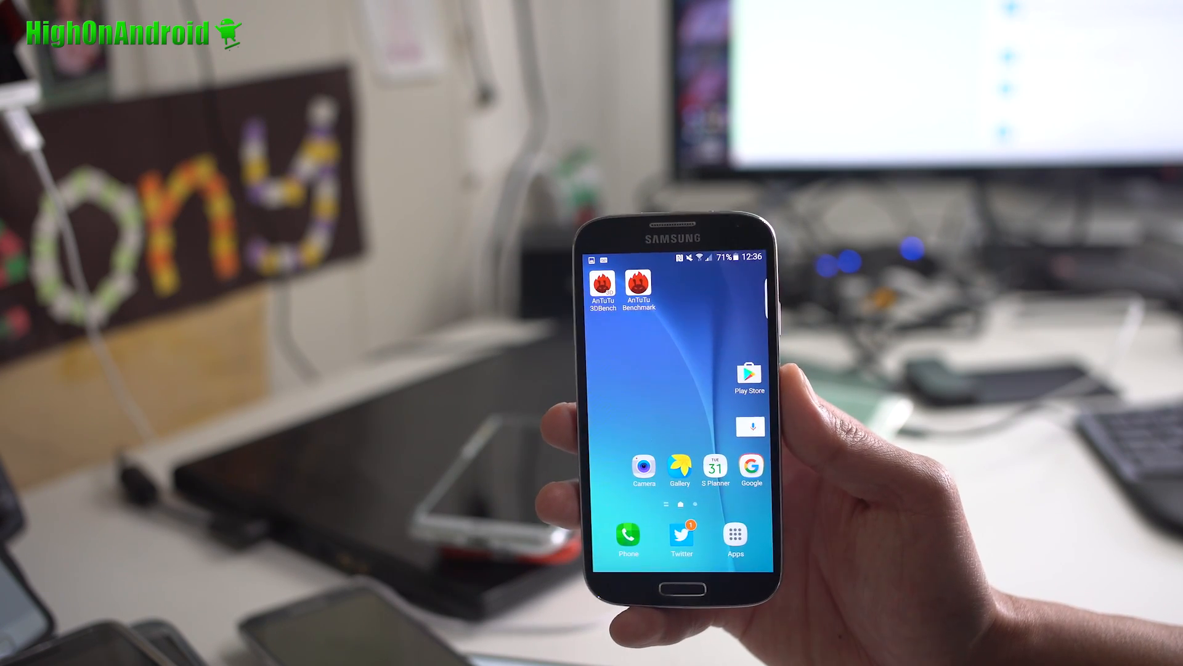
left_click(734, 533)
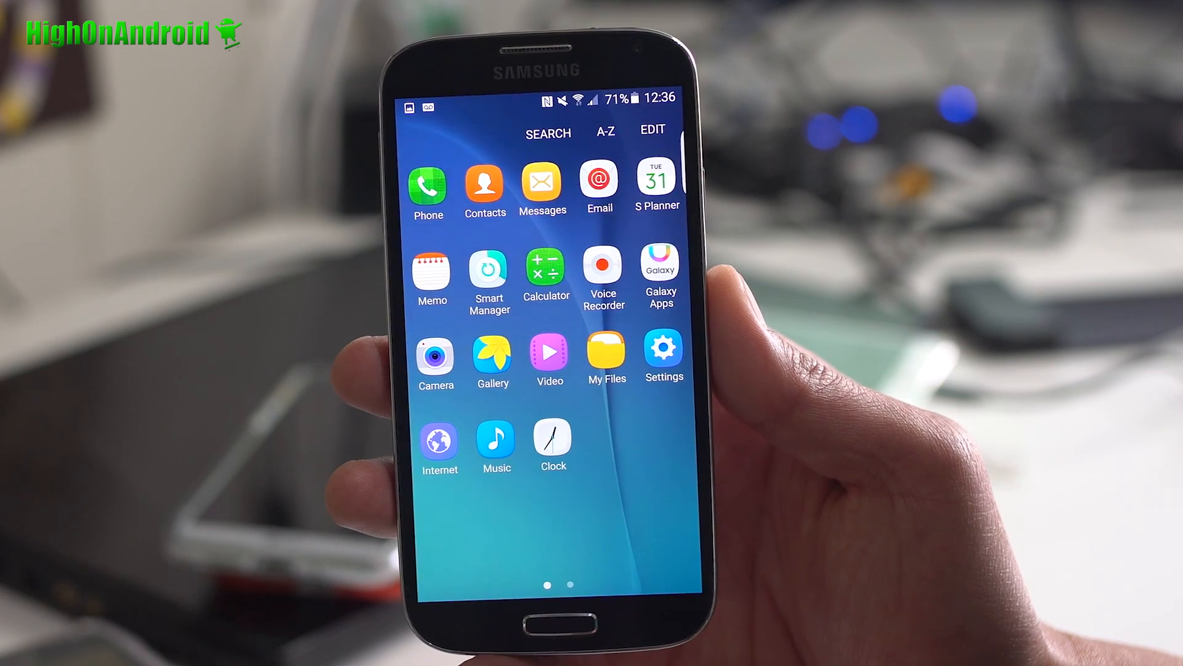
left_click(662, 352)
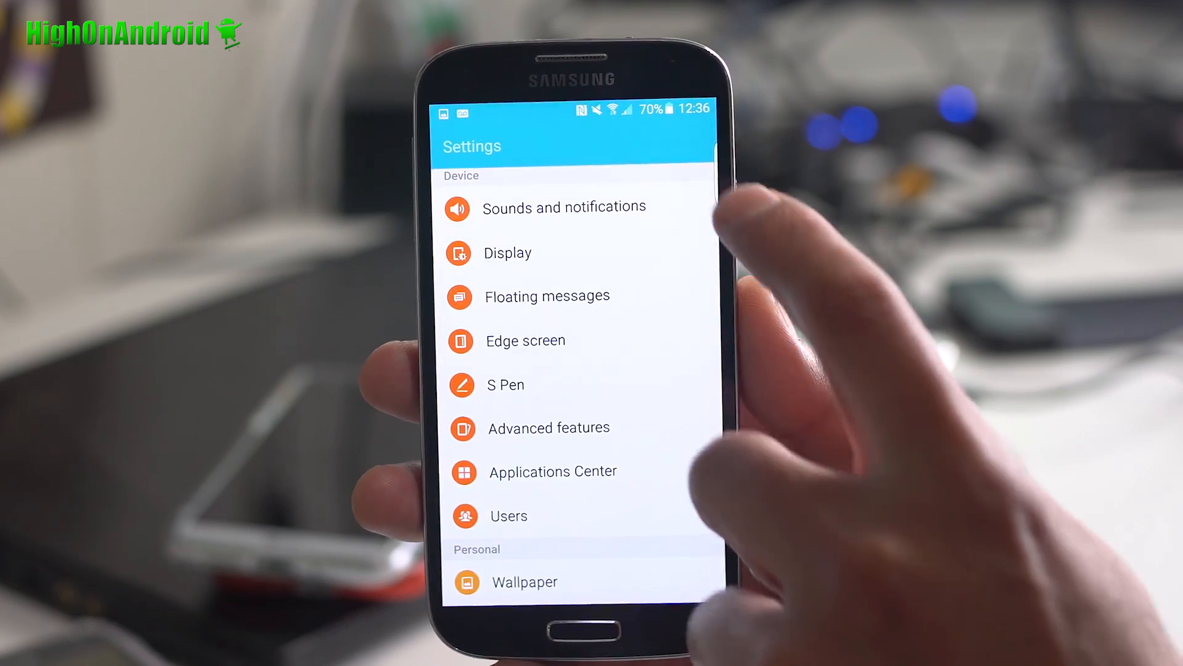
left_click(525, 340)
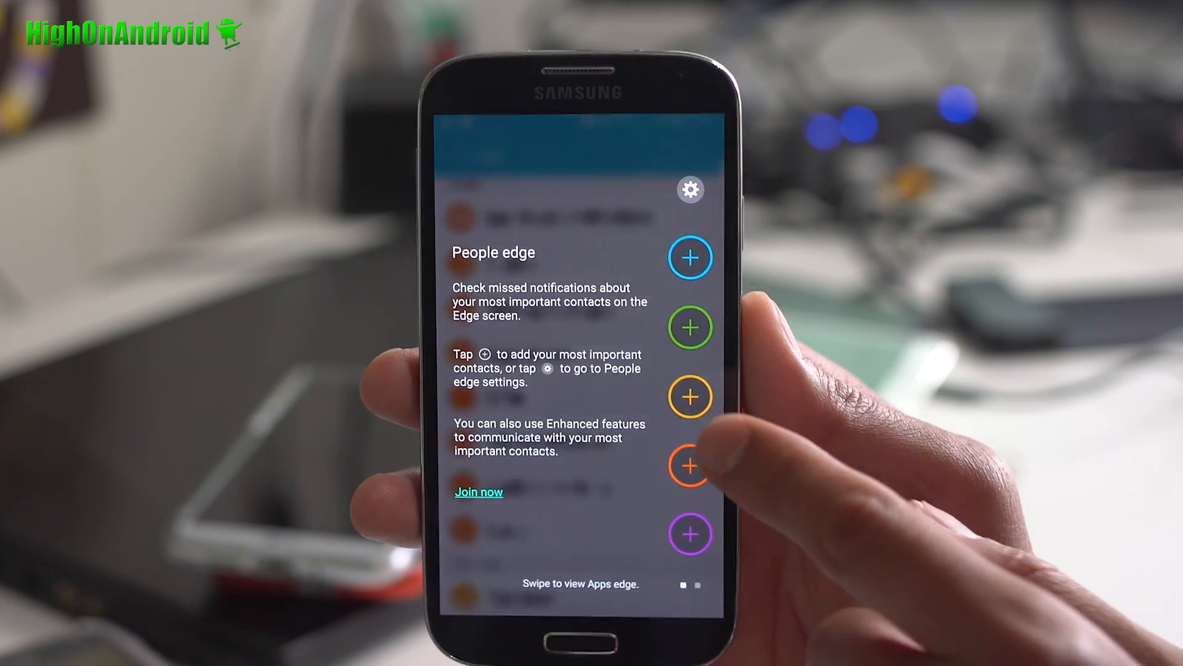
left_click(689, 466)
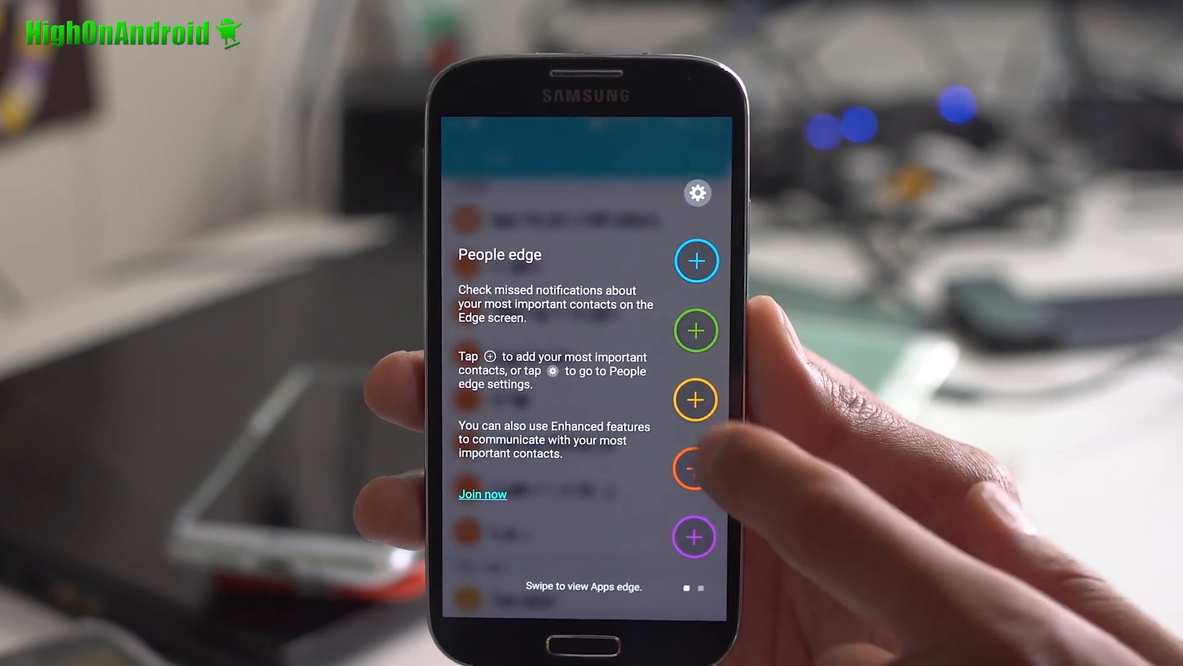
scroll("left", 3)
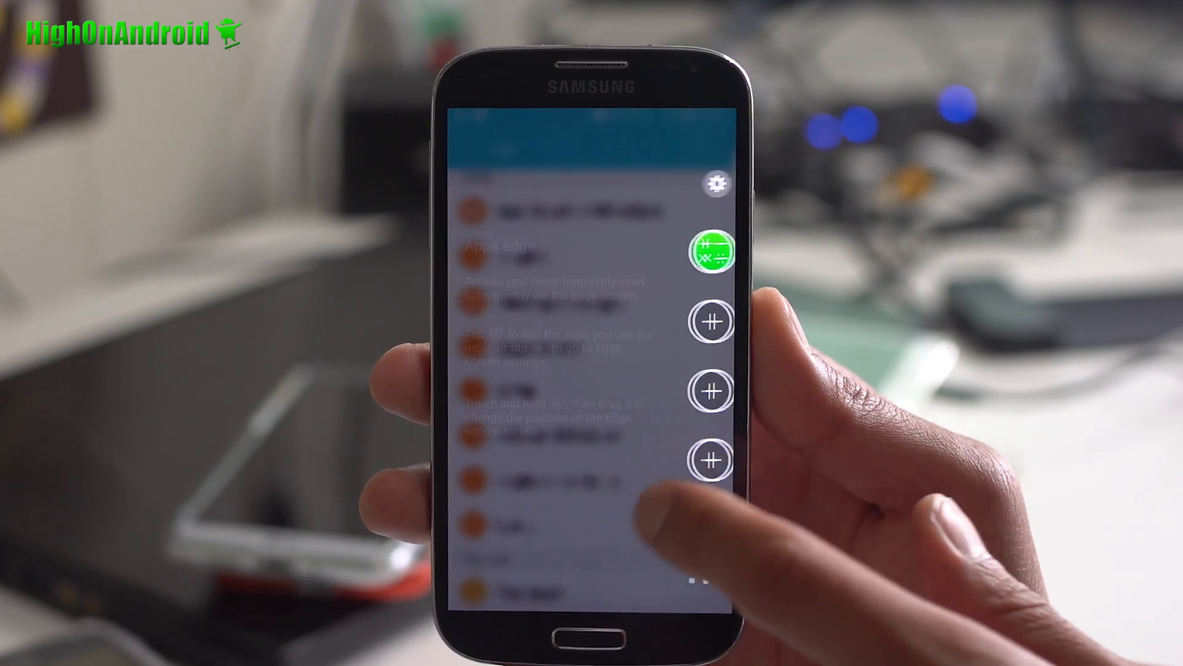
scroll("left", 3)
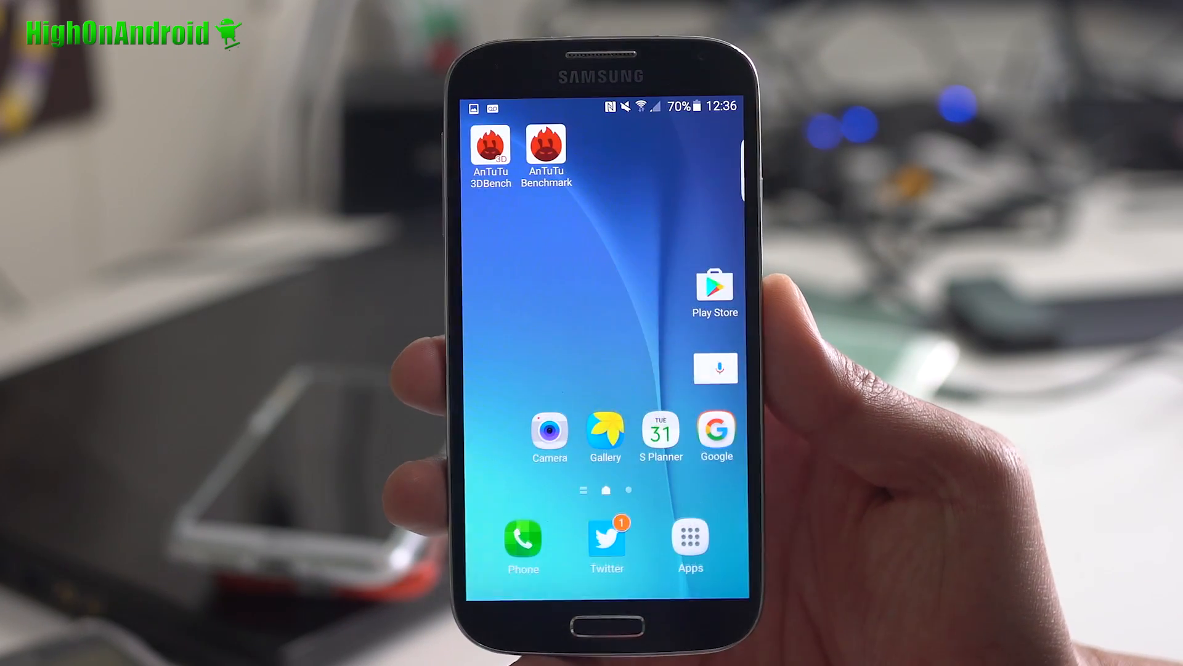
- Show the app drawer from the dock and swipe through its pages of installed apps
left_click(690, 537)
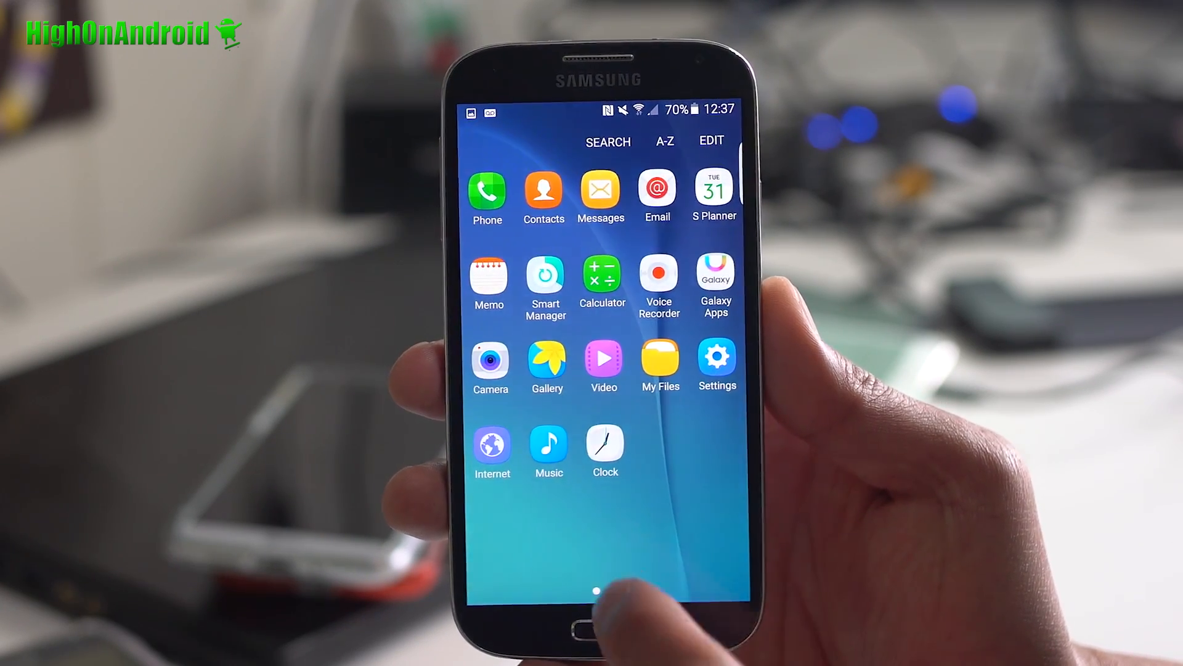
scroll("left", 3)
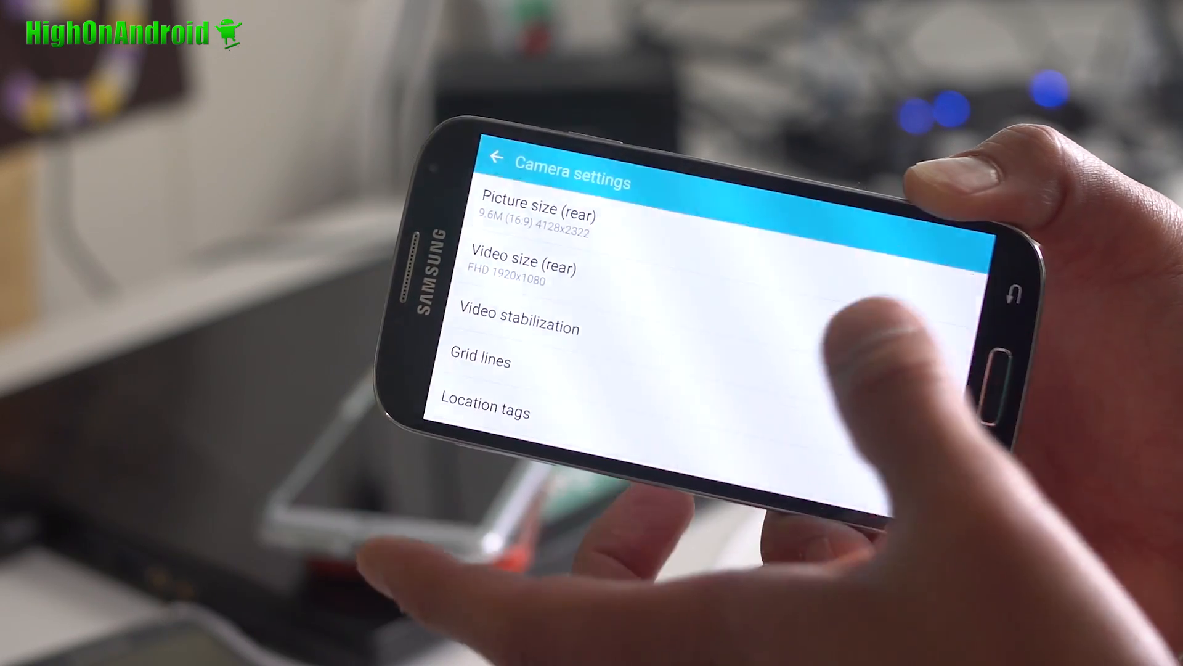
- Browse the Camera settings list before returning to the home screen
left_click(497, 157)
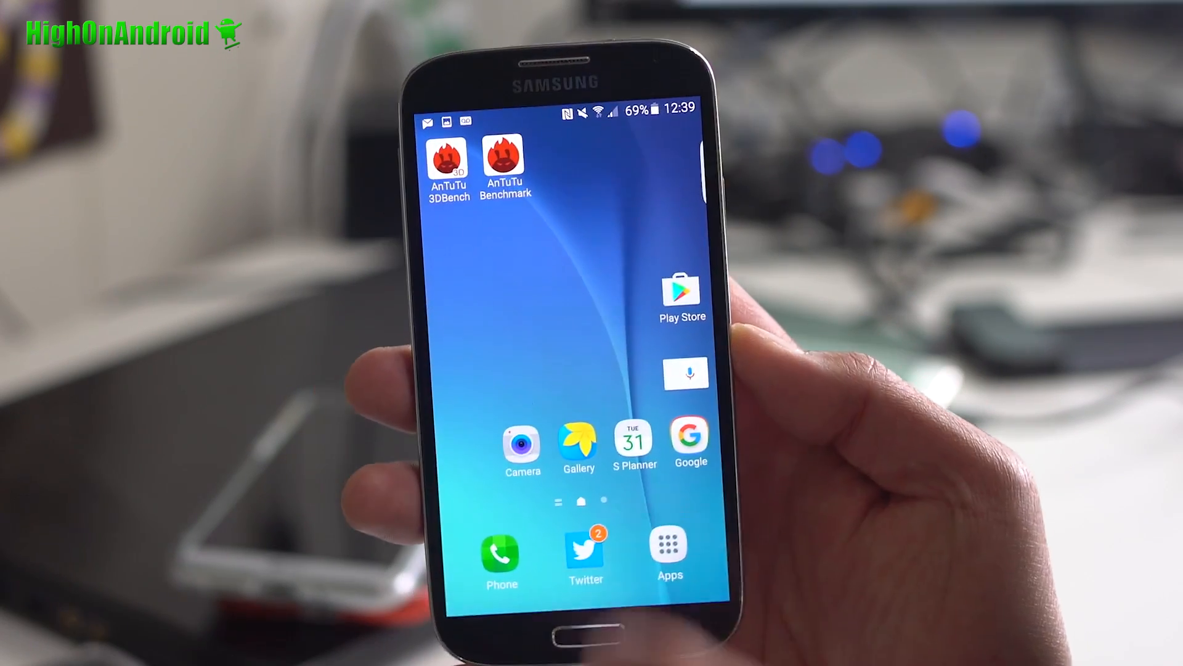
- Restart the phone into recovery from the notification shade's Thor S7 V1 reboot options
left_click_drag(558, 109, 559, 377)
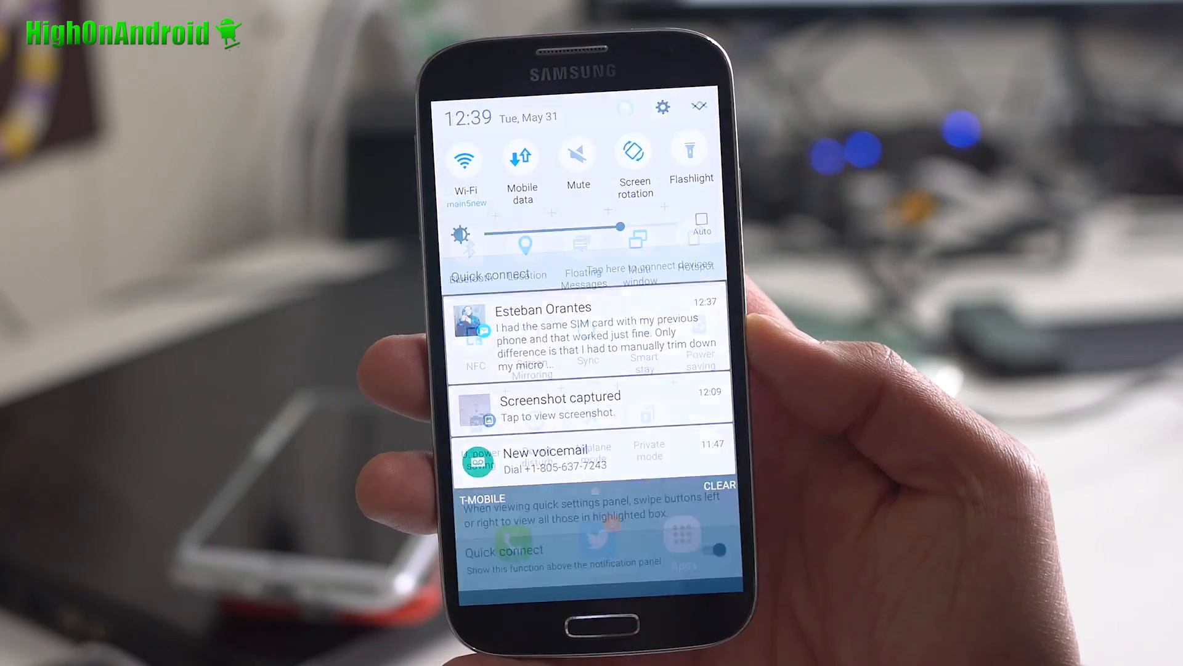
left_click(698, 106)
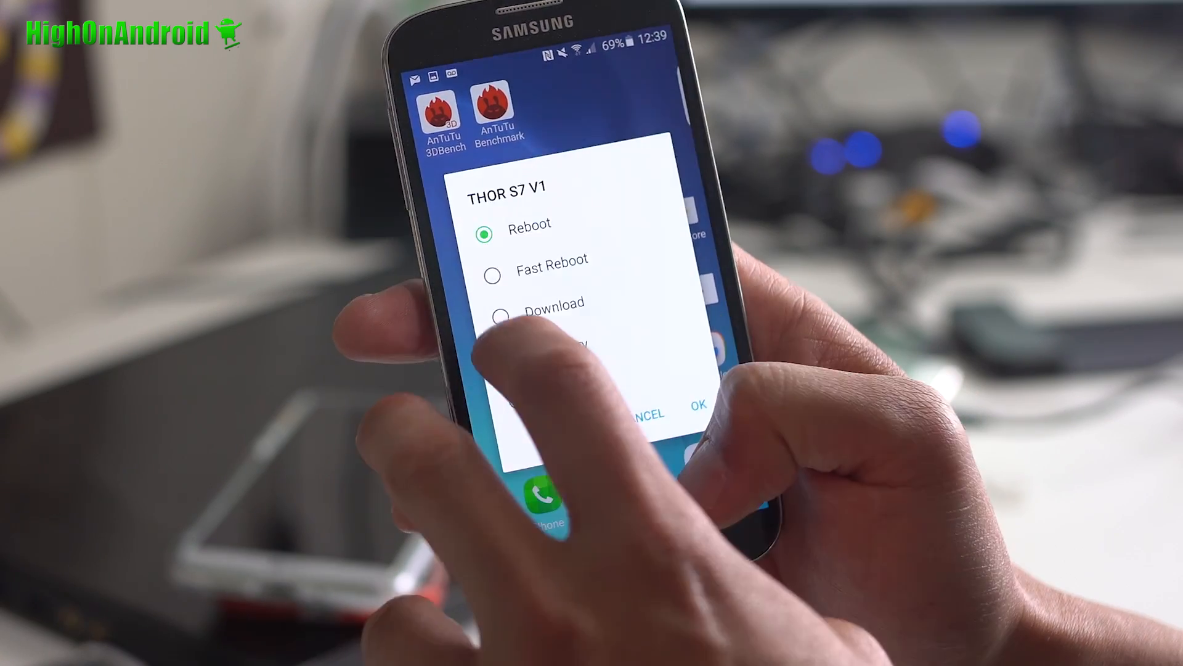
left_click(698, 404)
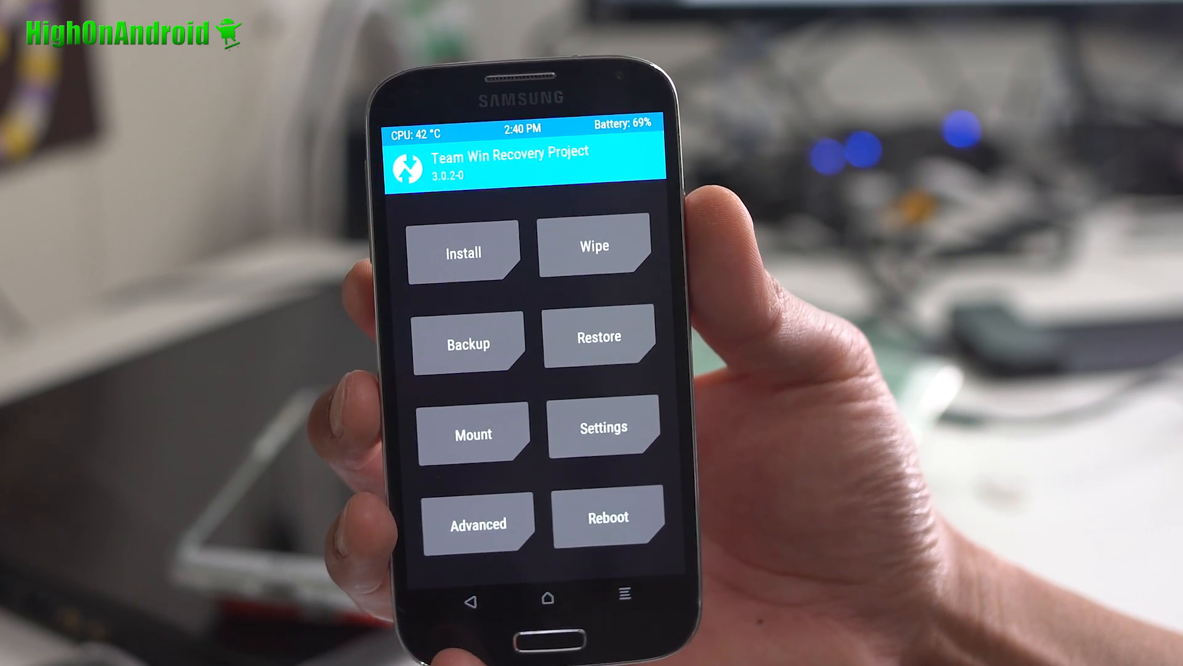
- Mark the System partition in Advanced Wipe, return to the TWRP menu and enter Install
left_click(594, 251)
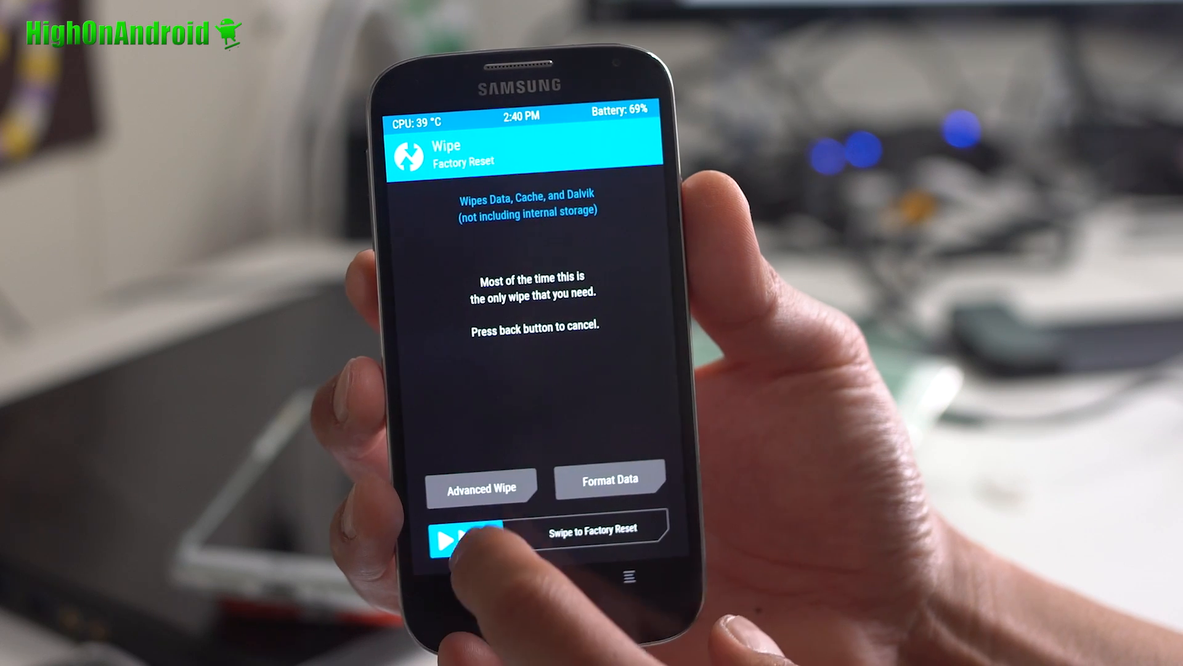
left_click(480, 487)
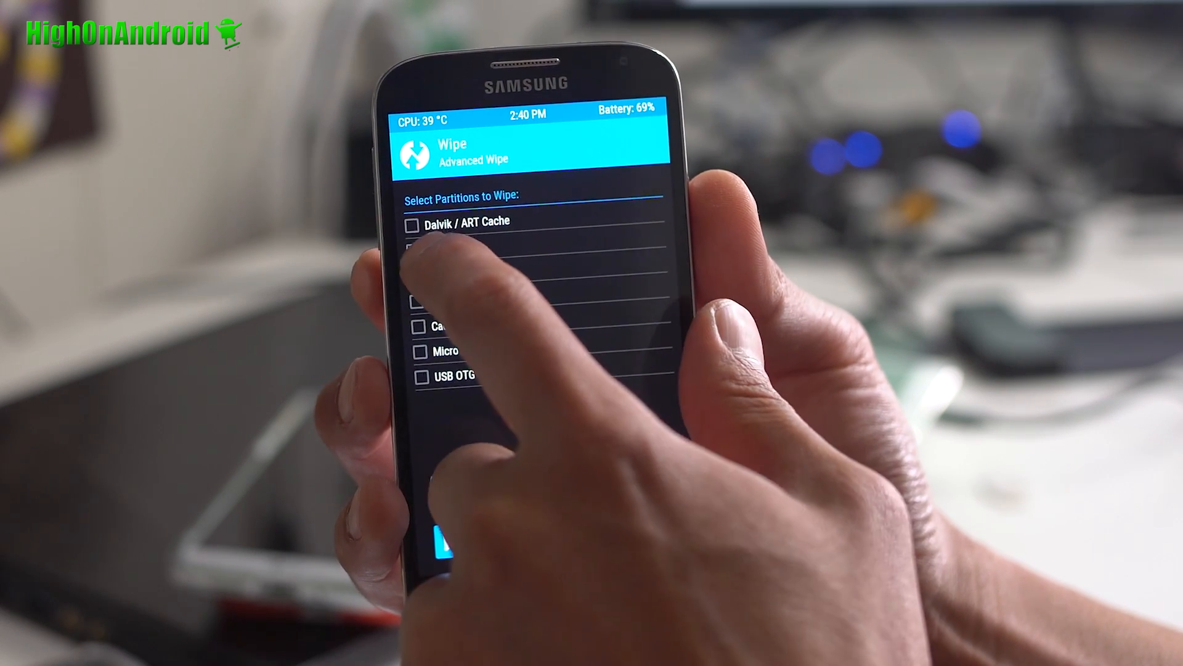
left_click(417, 241)
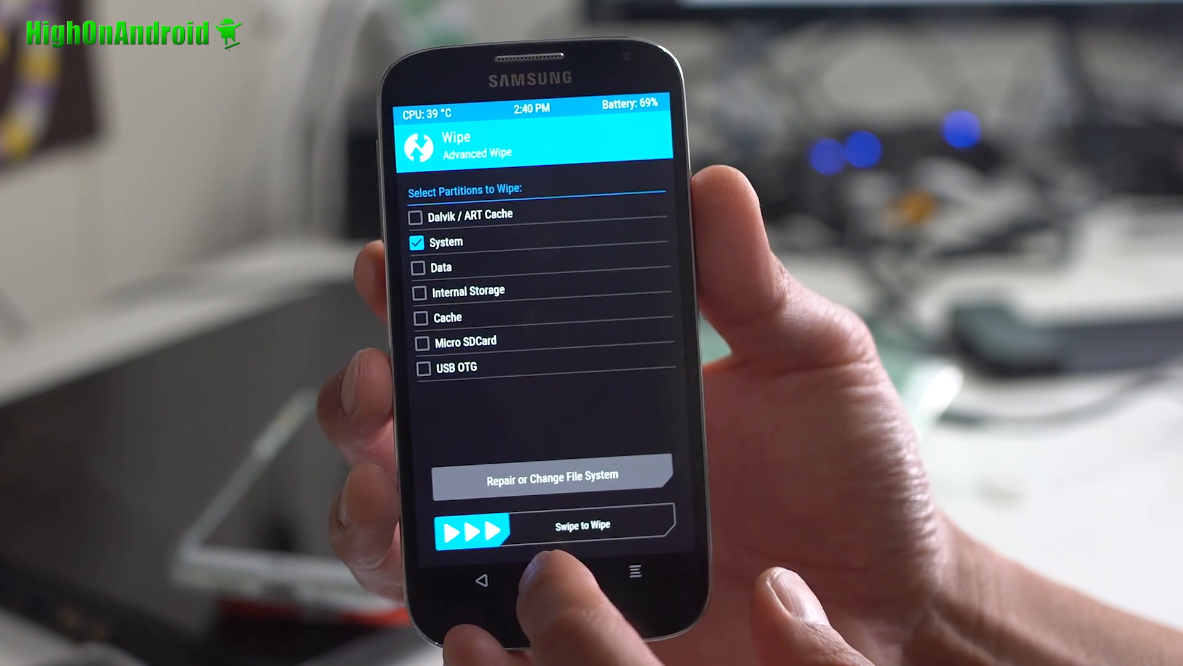
left_click(481, 581)
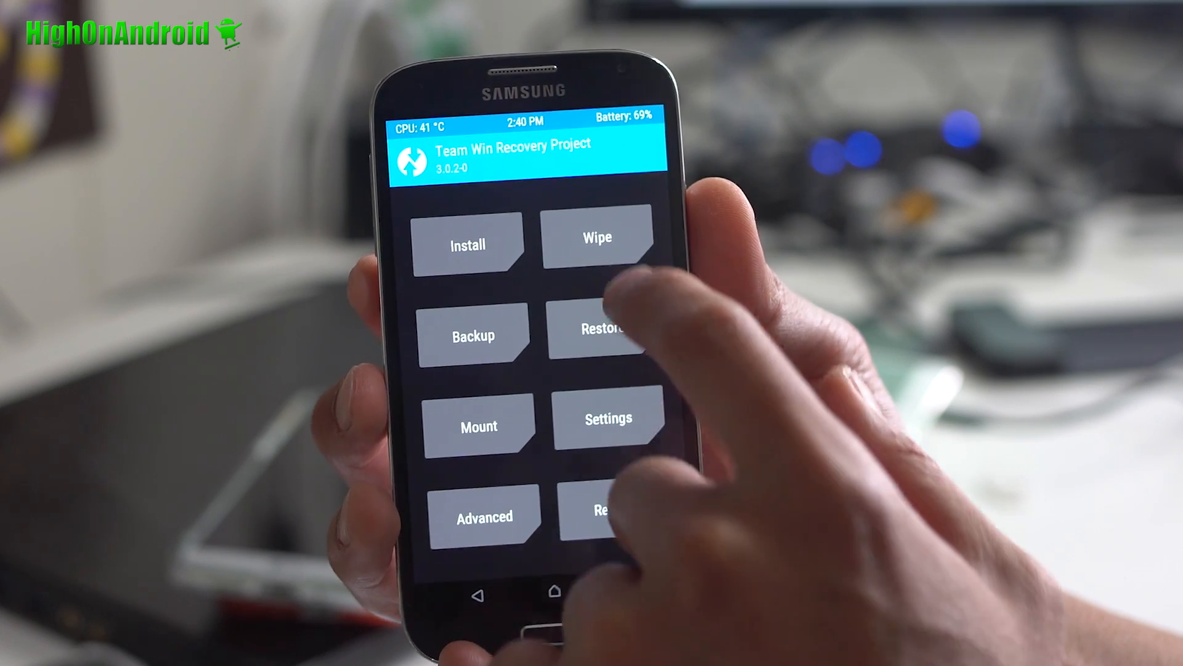
left_click(596, 241)
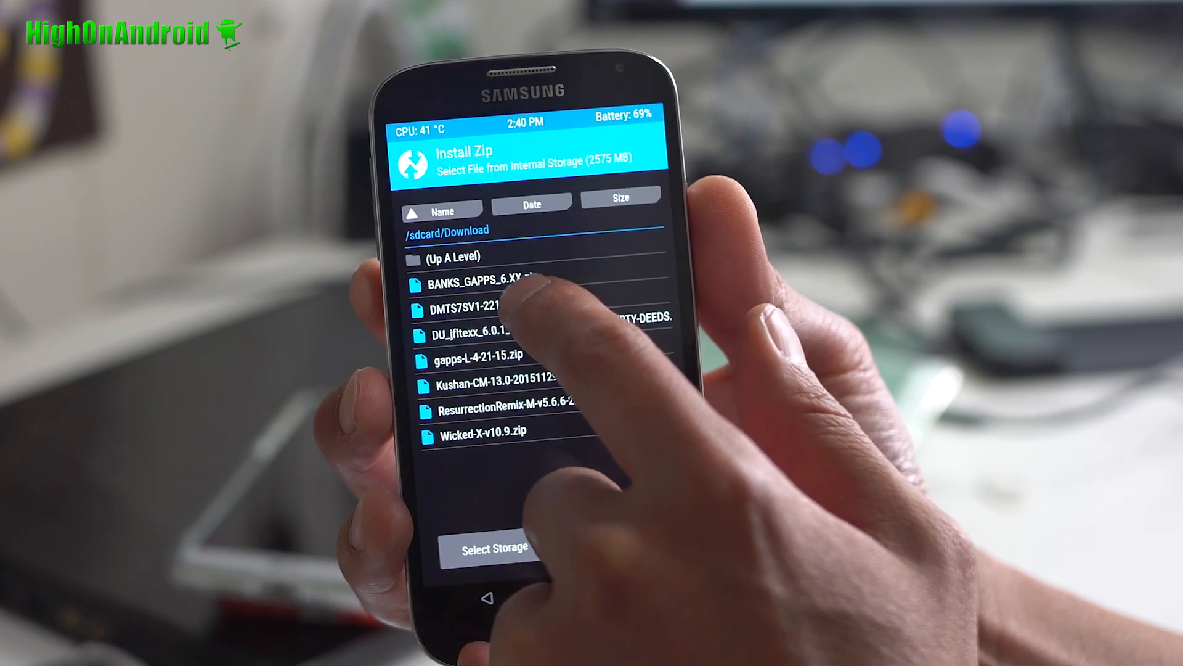
- Flash the DMTS7SV1 ROM zip from /sdcard/Download, launching the AROMA installer
left_click(492, 307)
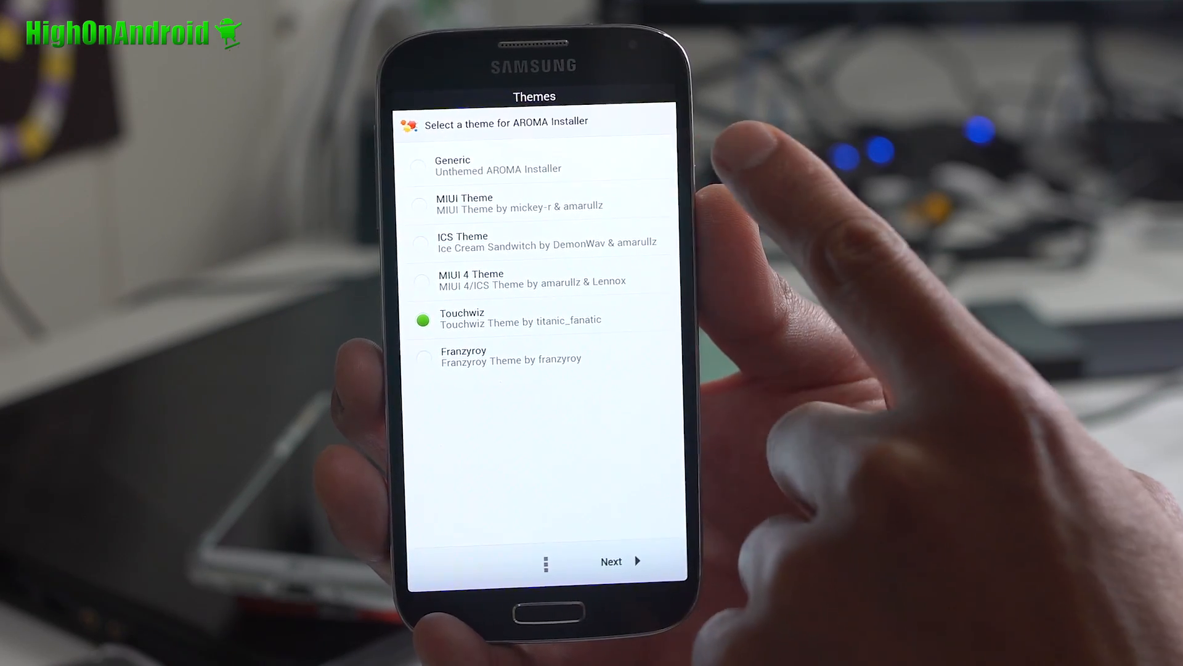
- Continue with Touchwiz theme, English, ROM info, accepted license terms and changelog
left_click(620, 560)
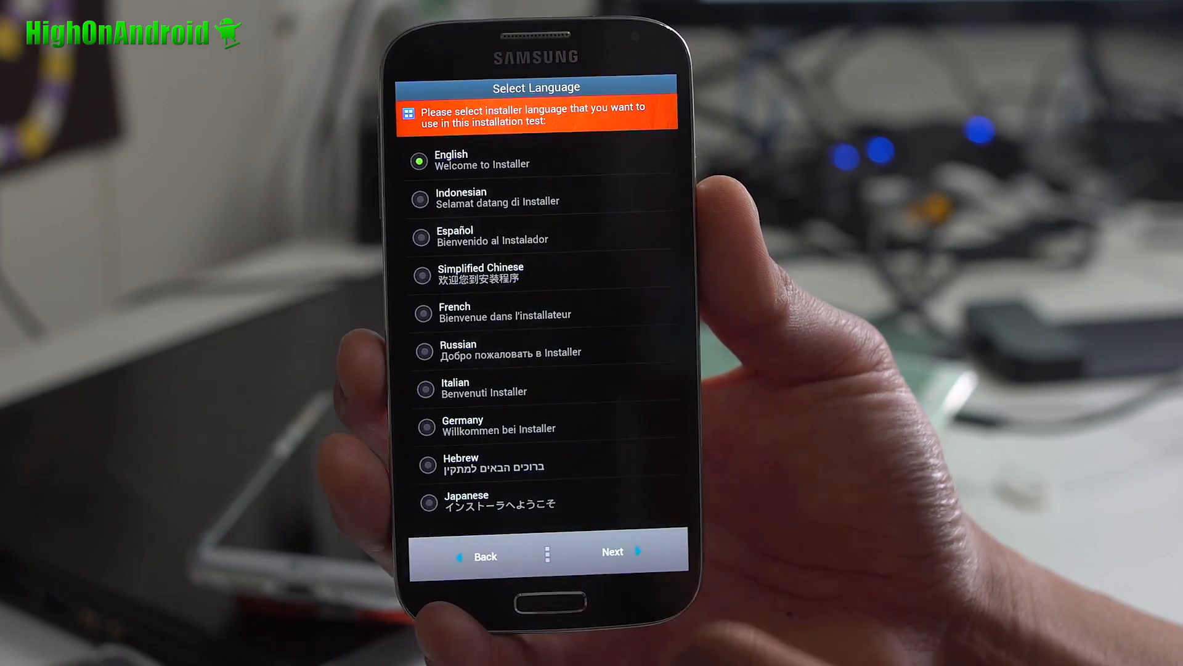
left_click(613, 552)
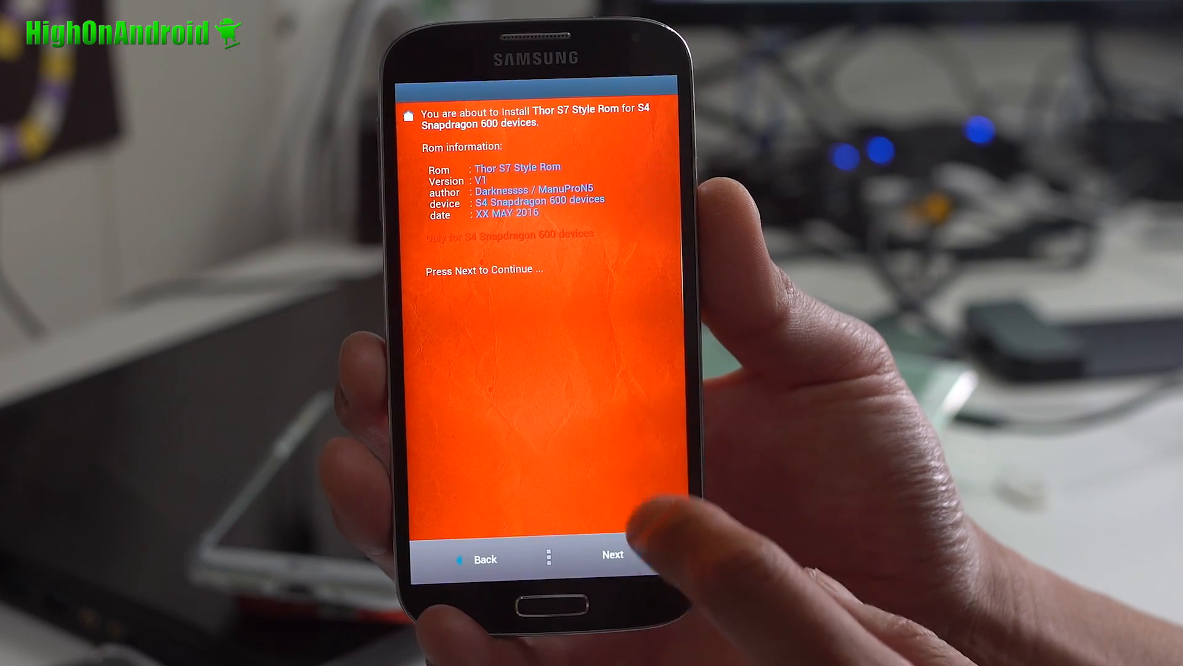
left_click(612, 553)
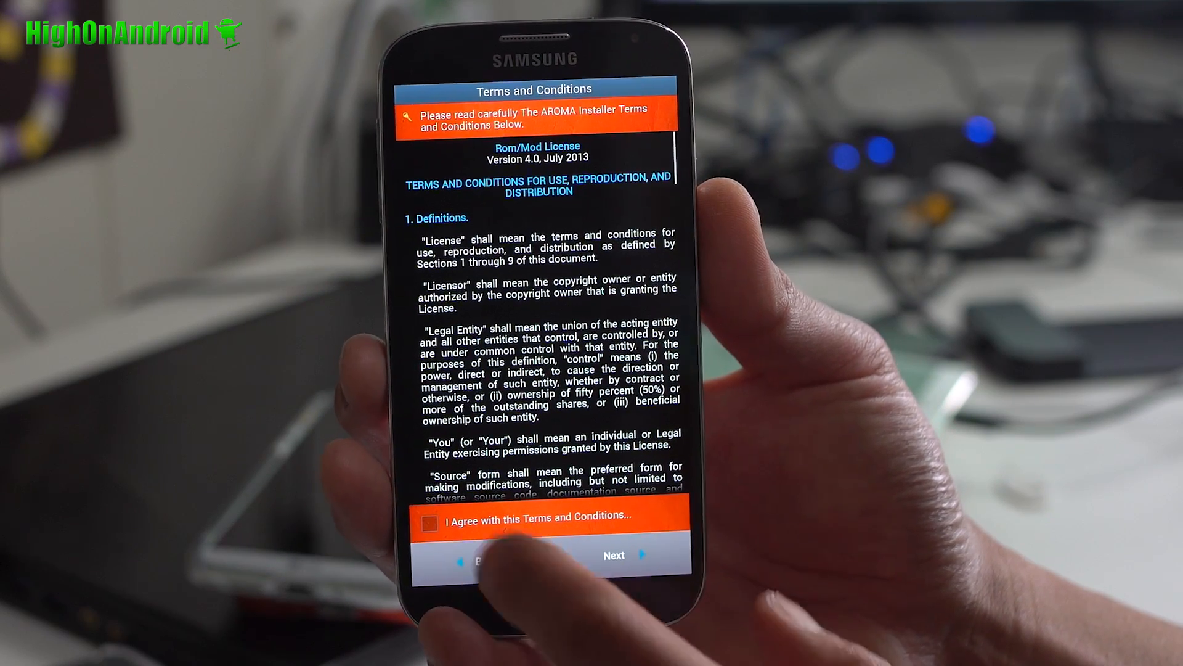
left_click(614, 555)
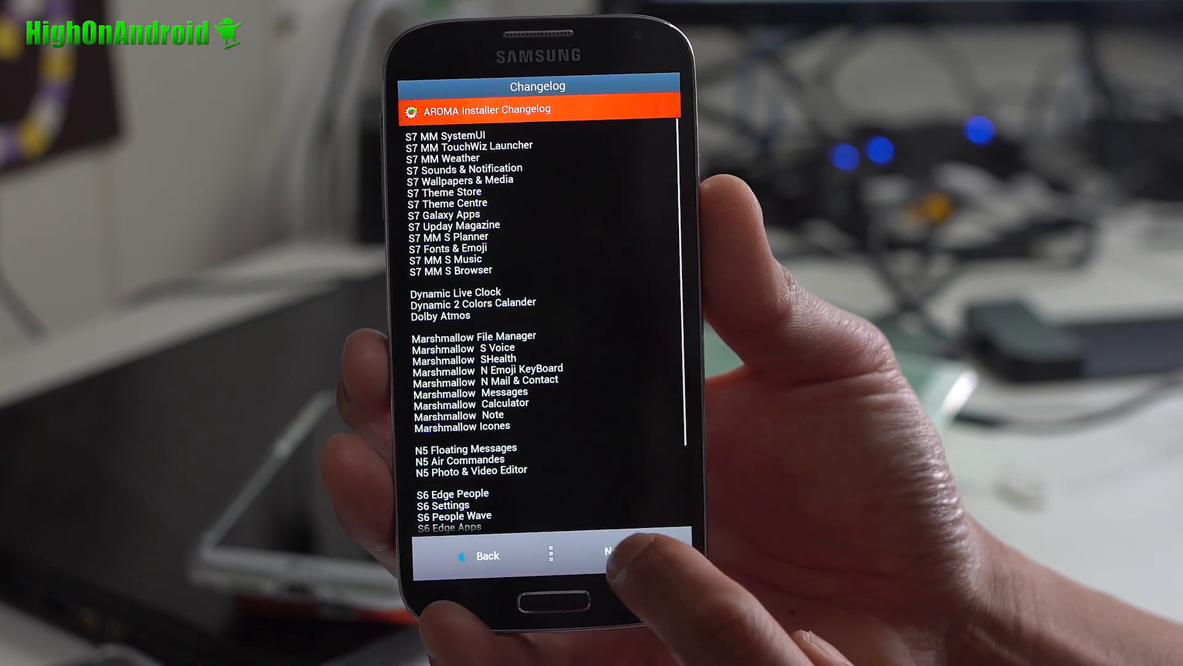
left_click(610, 555)
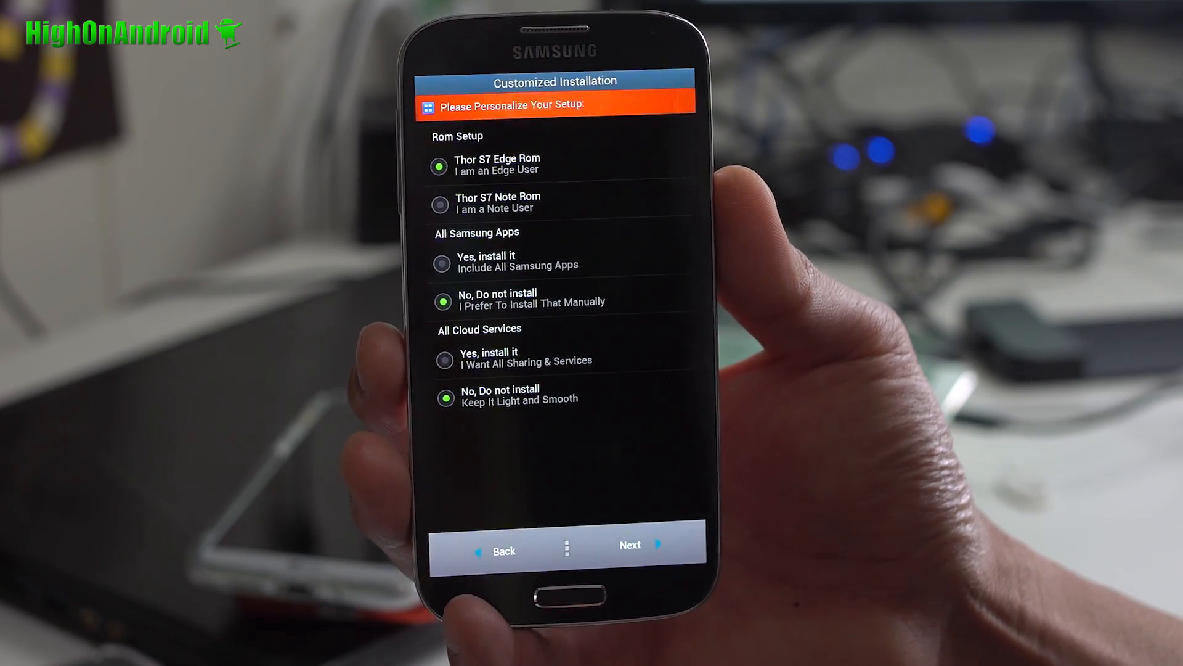
- Keep the Edge ROM options without extra Samsung apps or cloud services and start installing
left_click(628, 543)
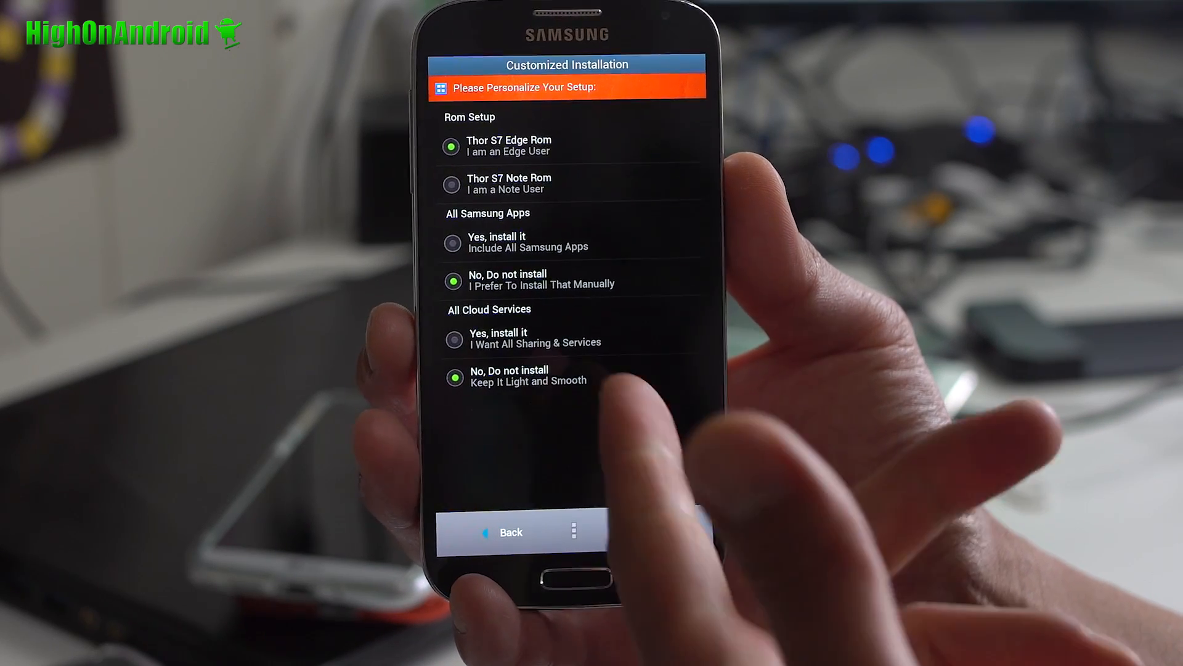
left_click(637, 528)
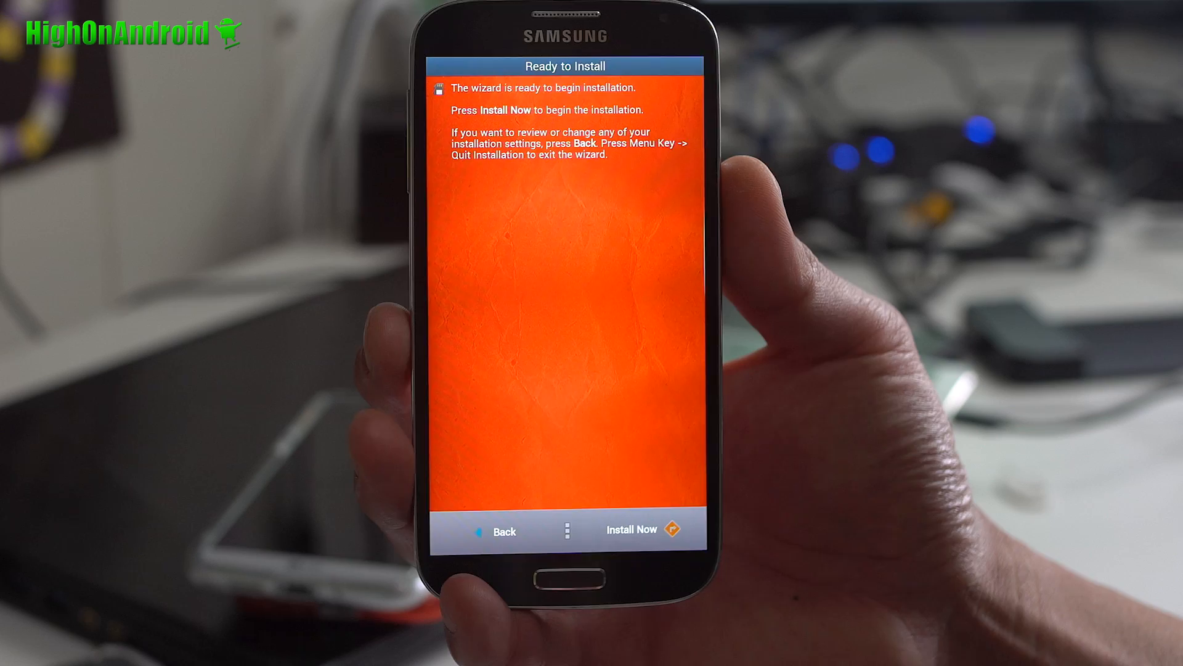
left_click(631, 529)
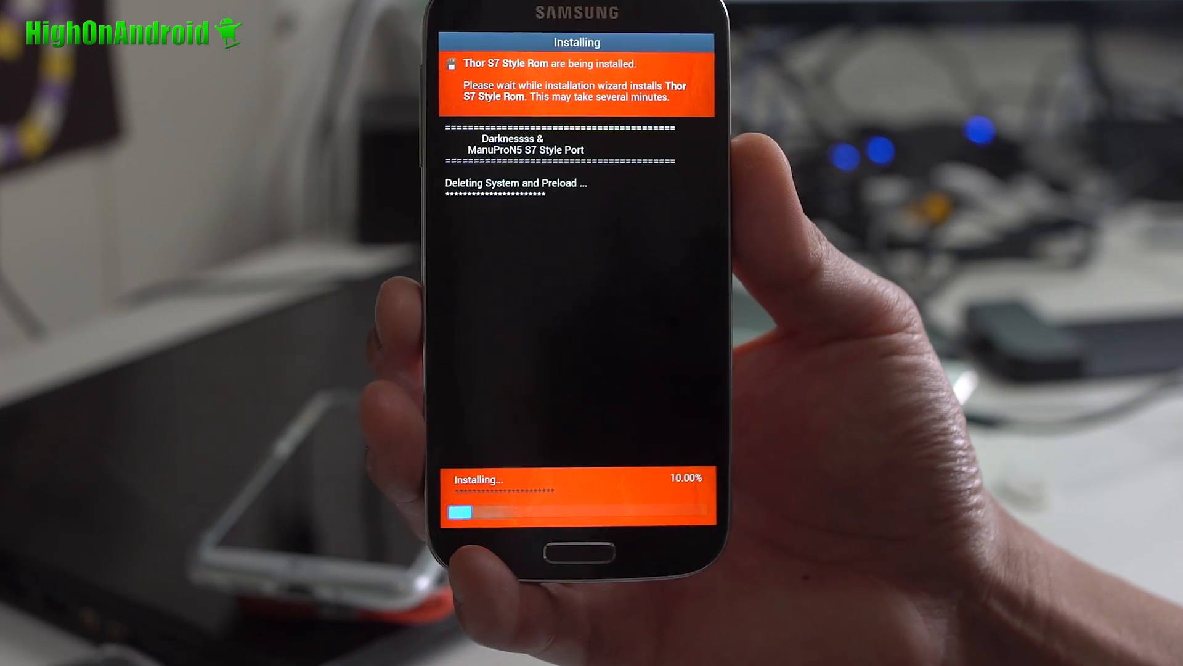